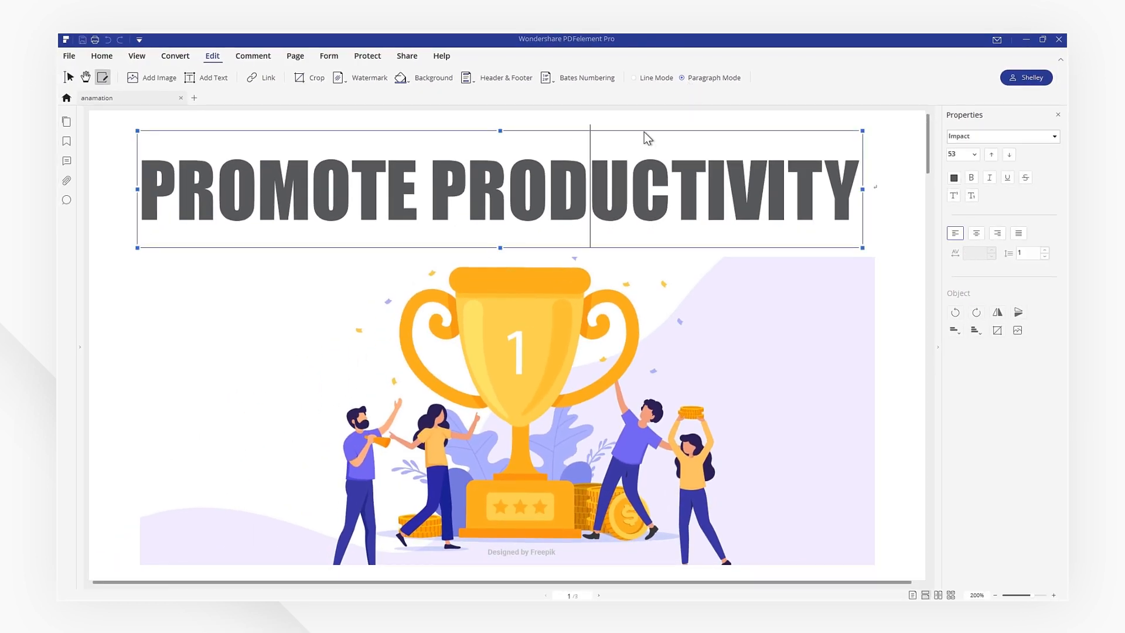
scroll("down", 3)
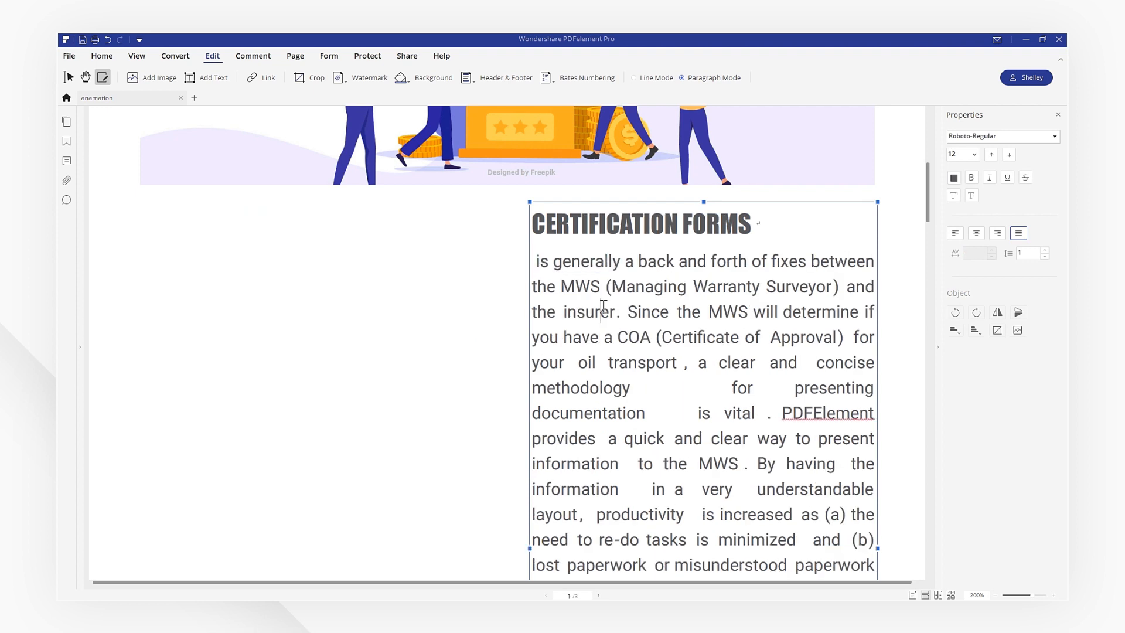